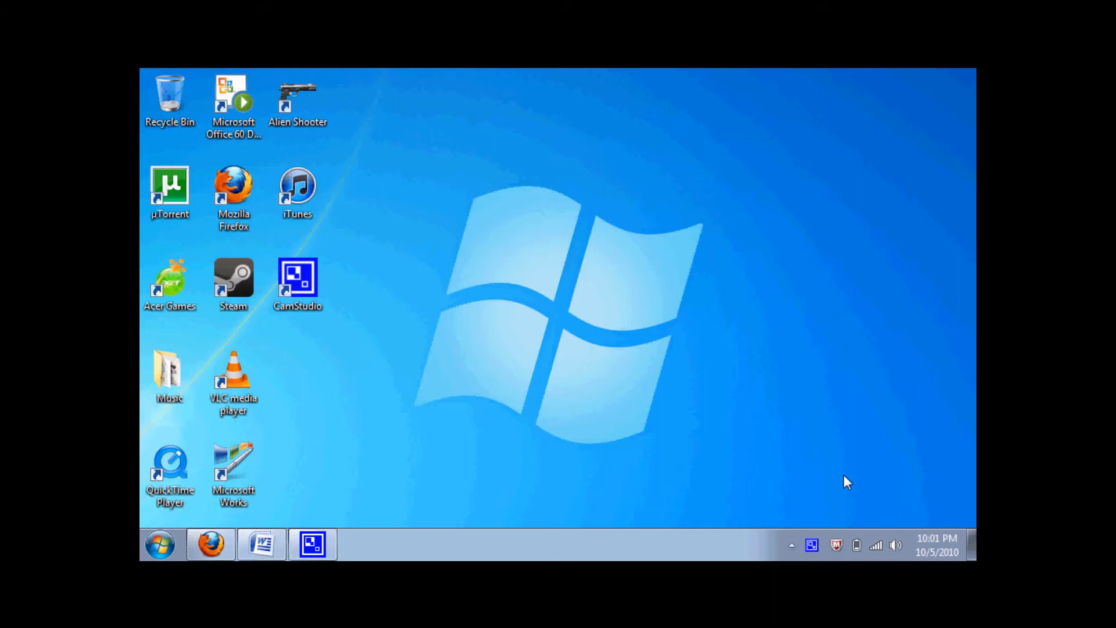
mouse_move(160, 545)
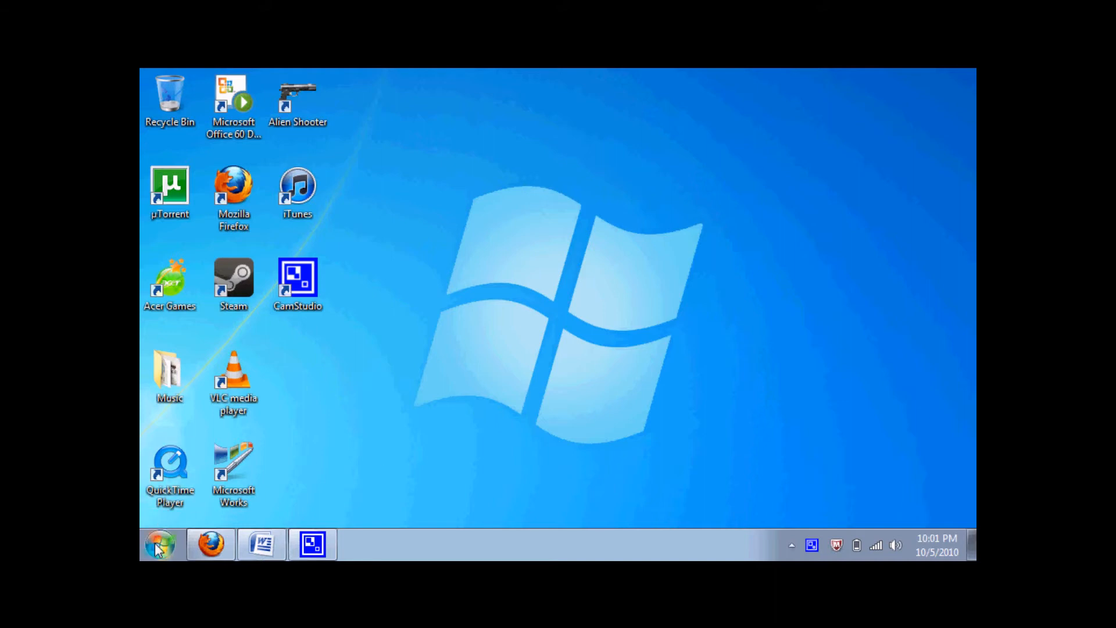
Step: Launch Command Prompt from the Start menu using Run as administrator
left_click(158, 544)
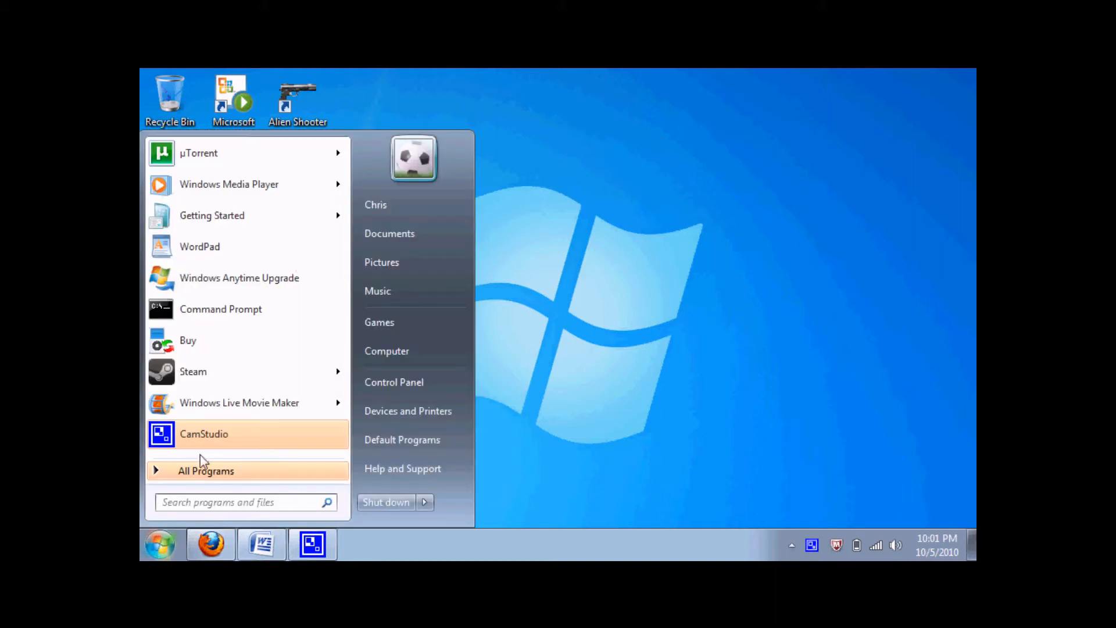
mouse_move(221, 309)
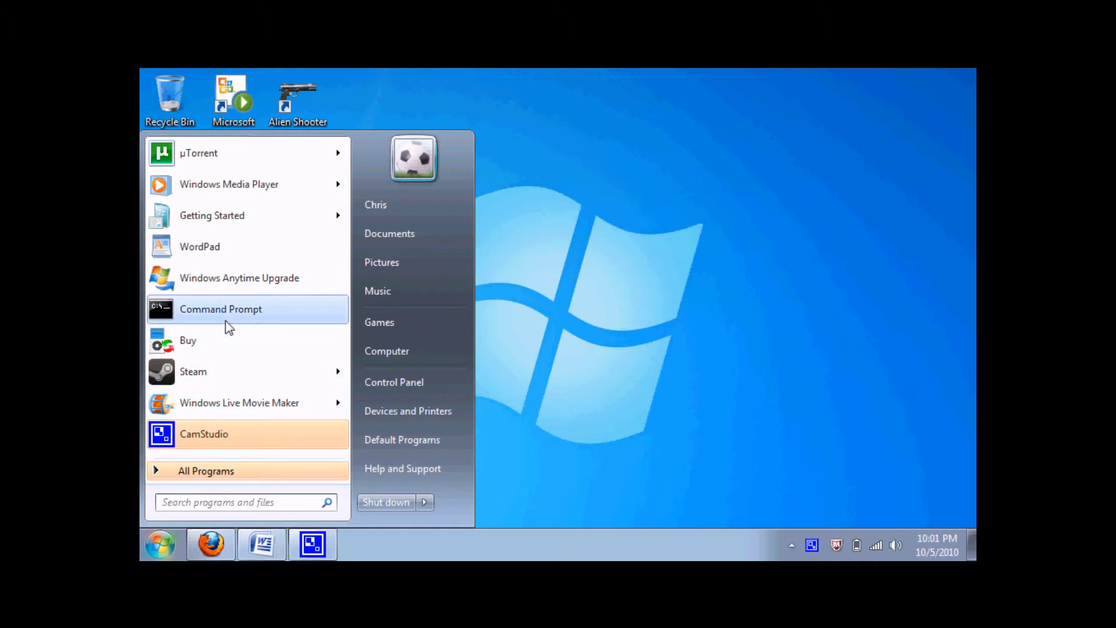
right_click(221, 308)
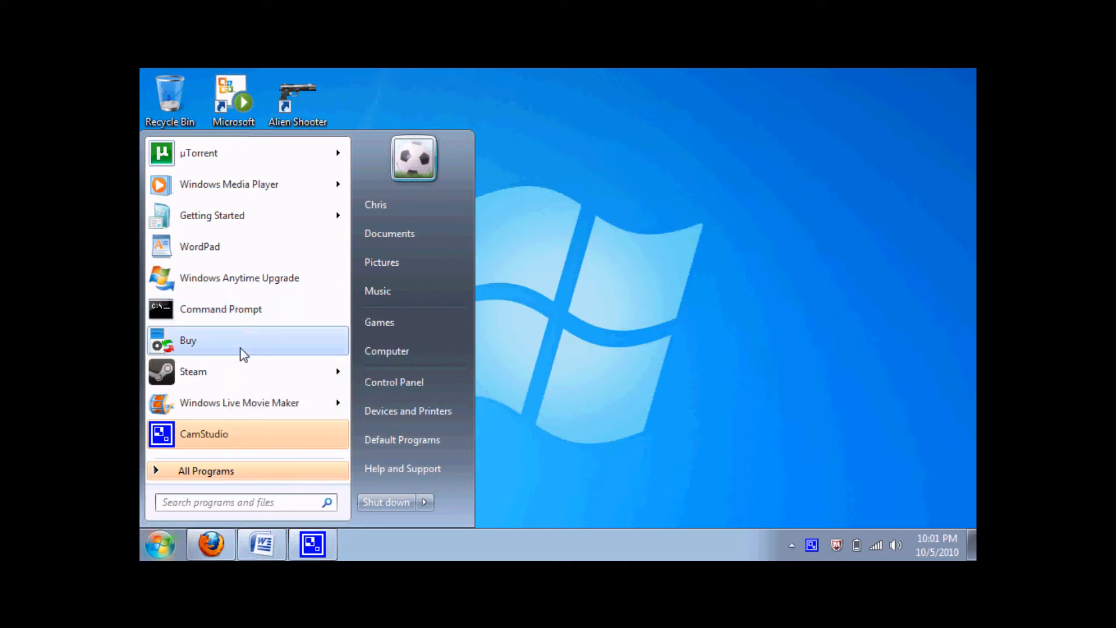
left_click(416, 325)
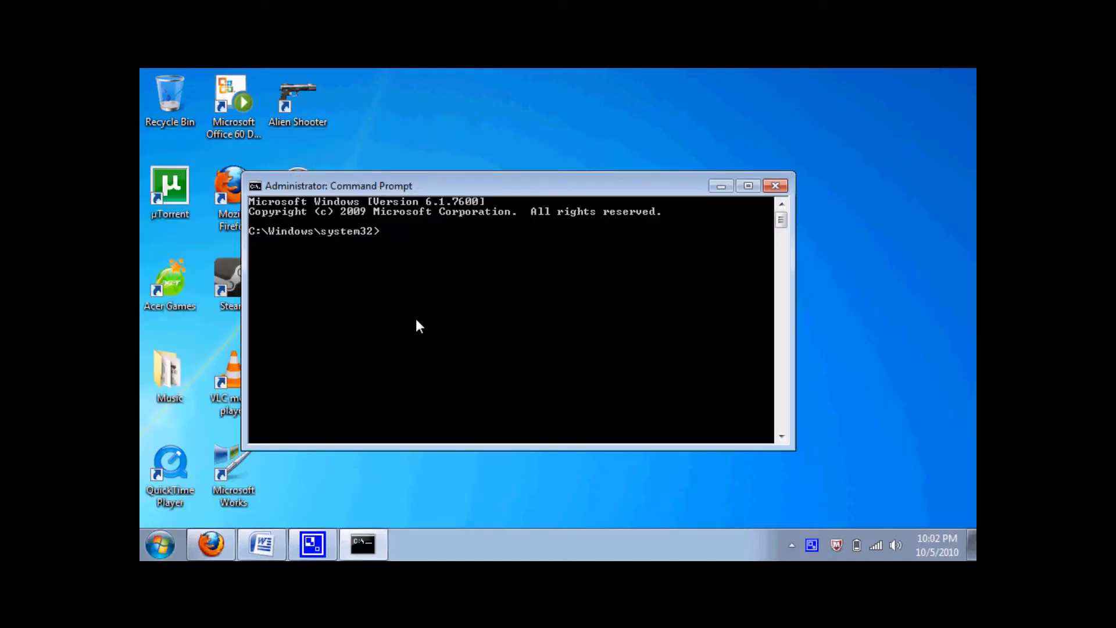
Step: Run 'net user' to list all user accounts on the computer
type("n")
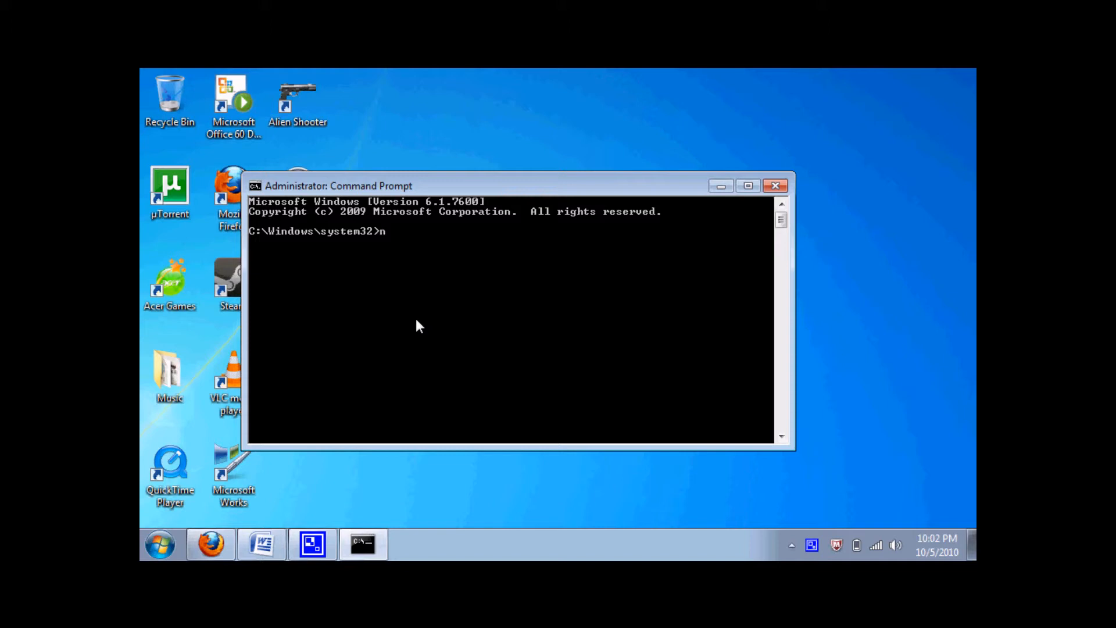
type("et use")
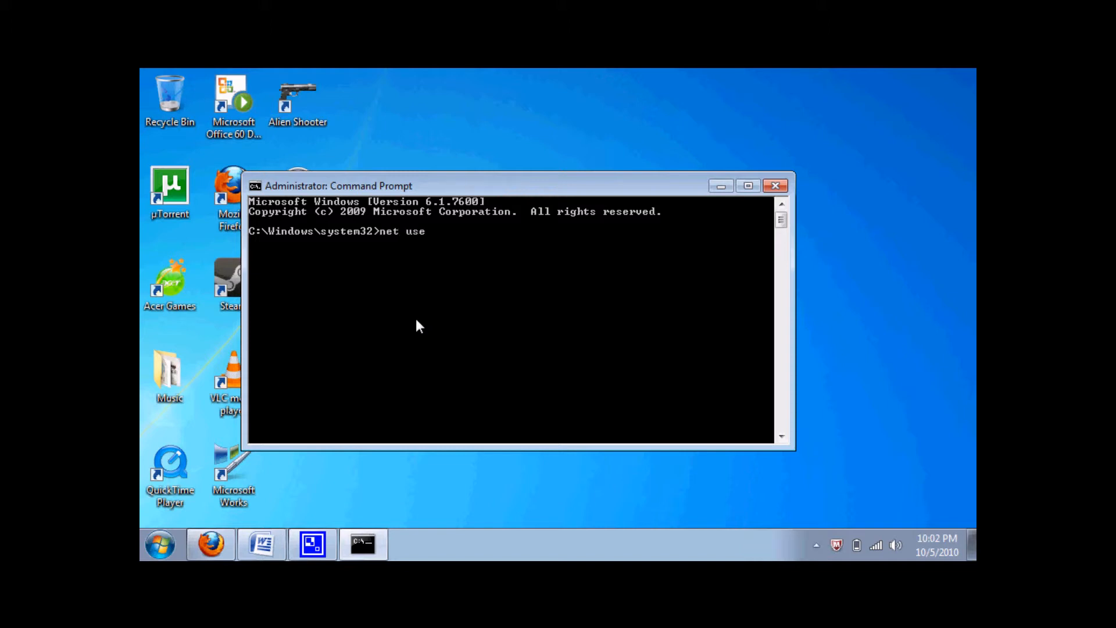
type("r")
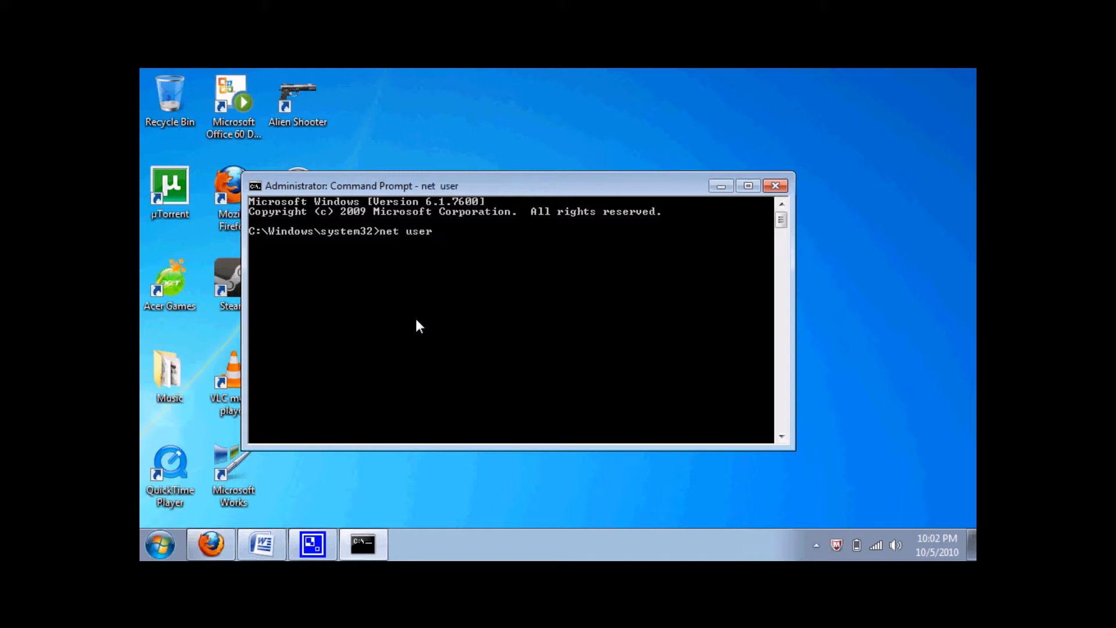
key("Return")
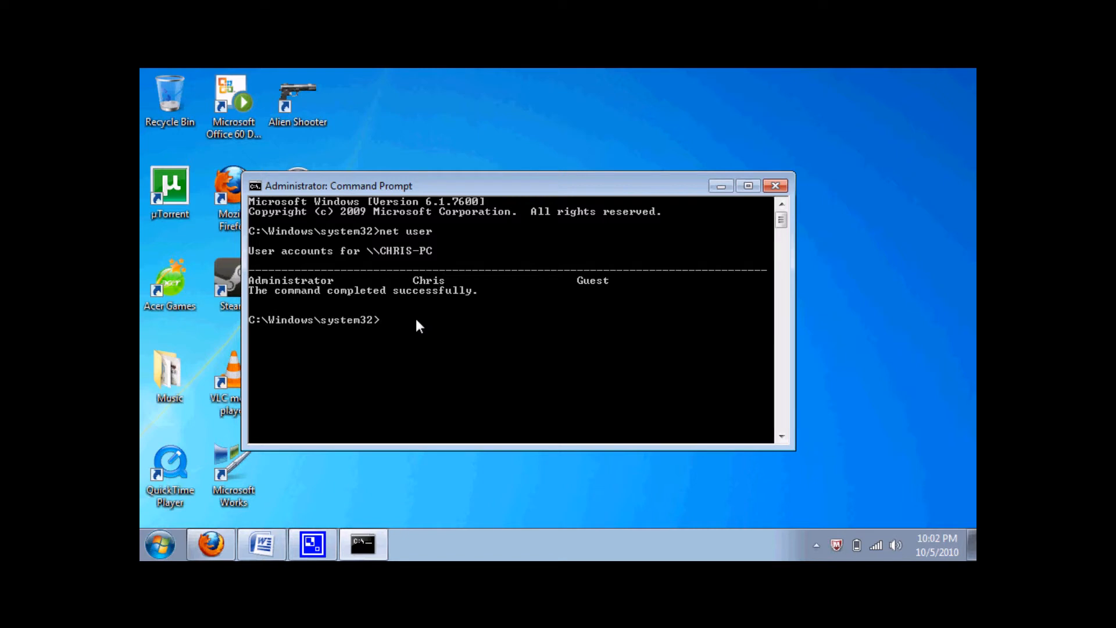
Step: Run 'net user chris' to show full details for the Chris account
type("net")
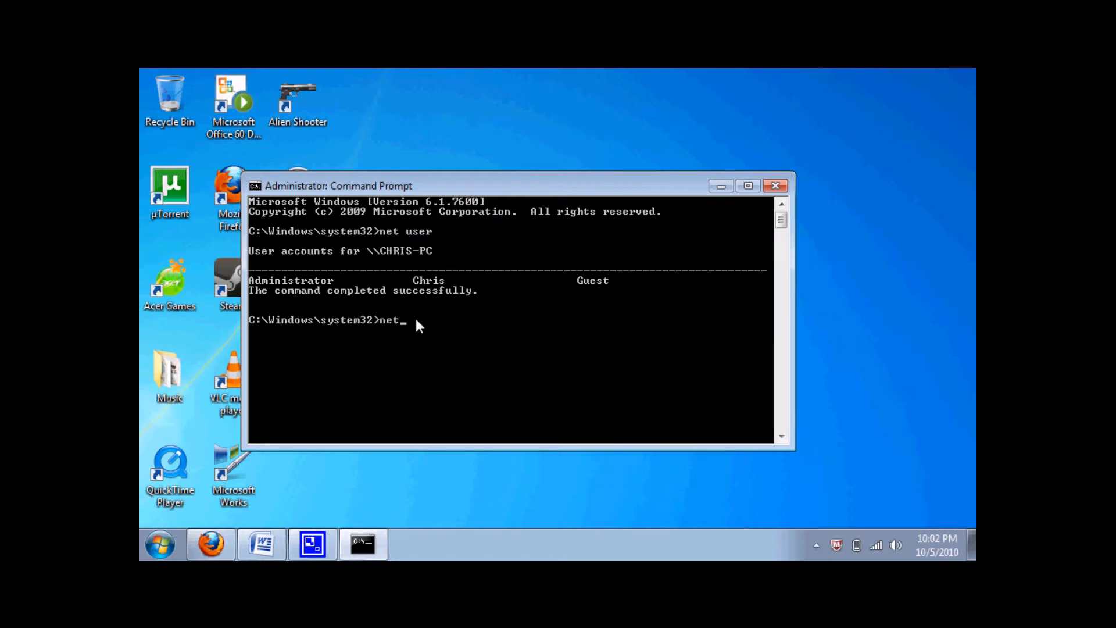
type("user")
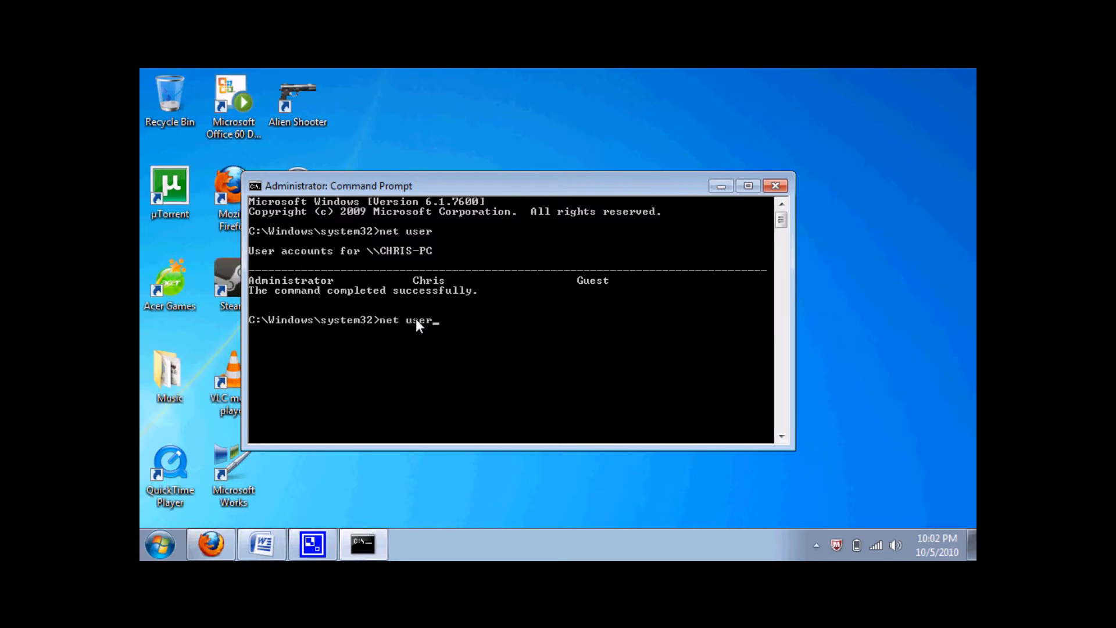
type("chri")
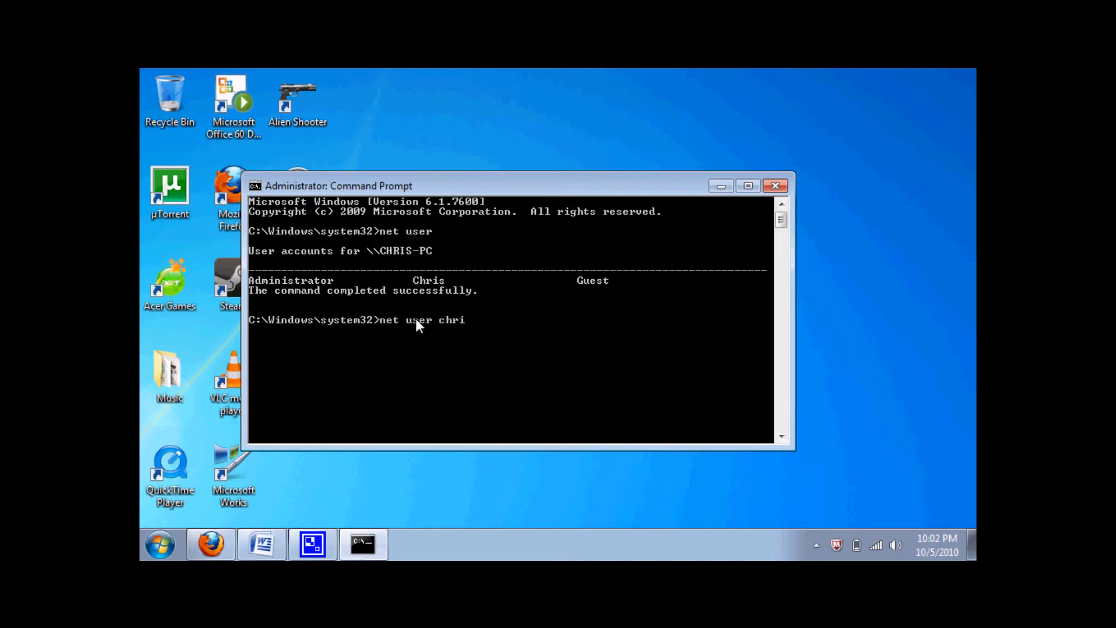
key("Return")
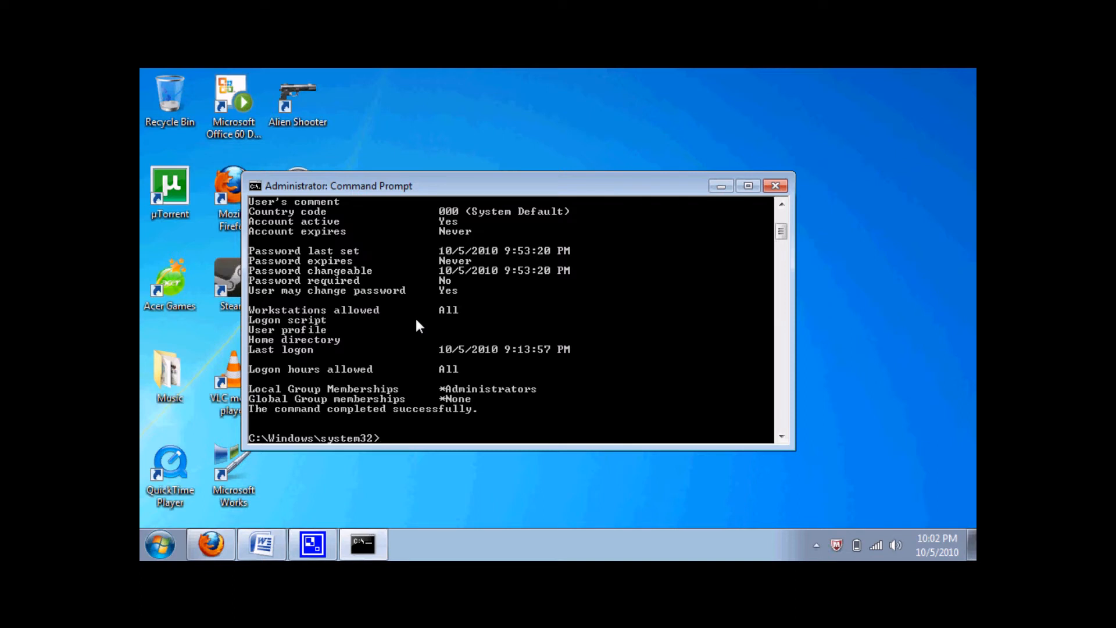
type("net")
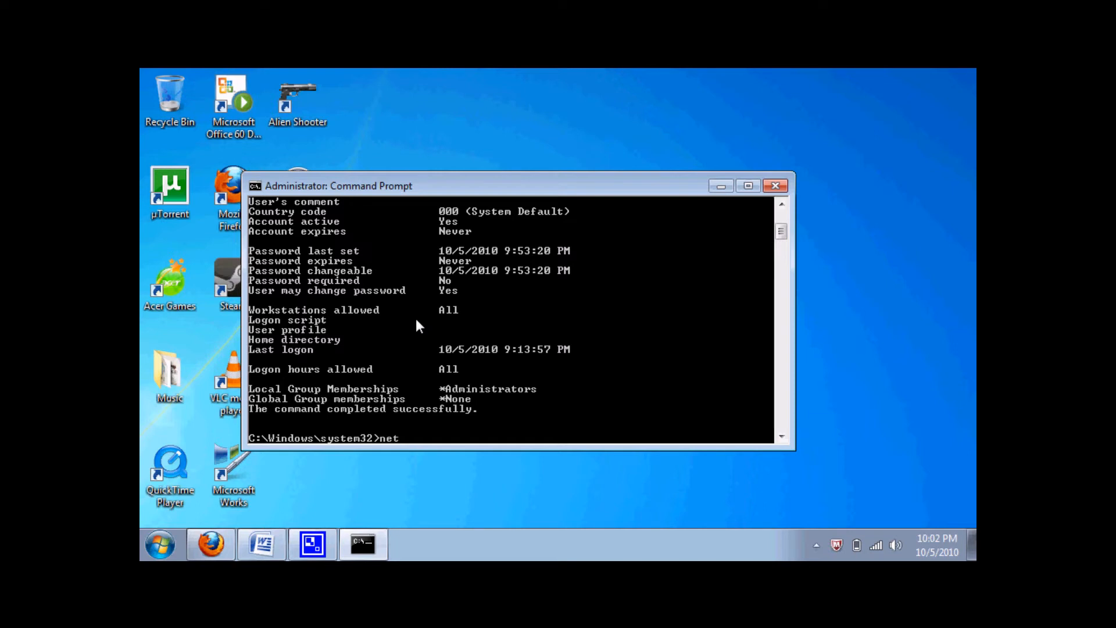
Step: Run 'net user chris *' and confirm the new password, completing successfully
type("user")
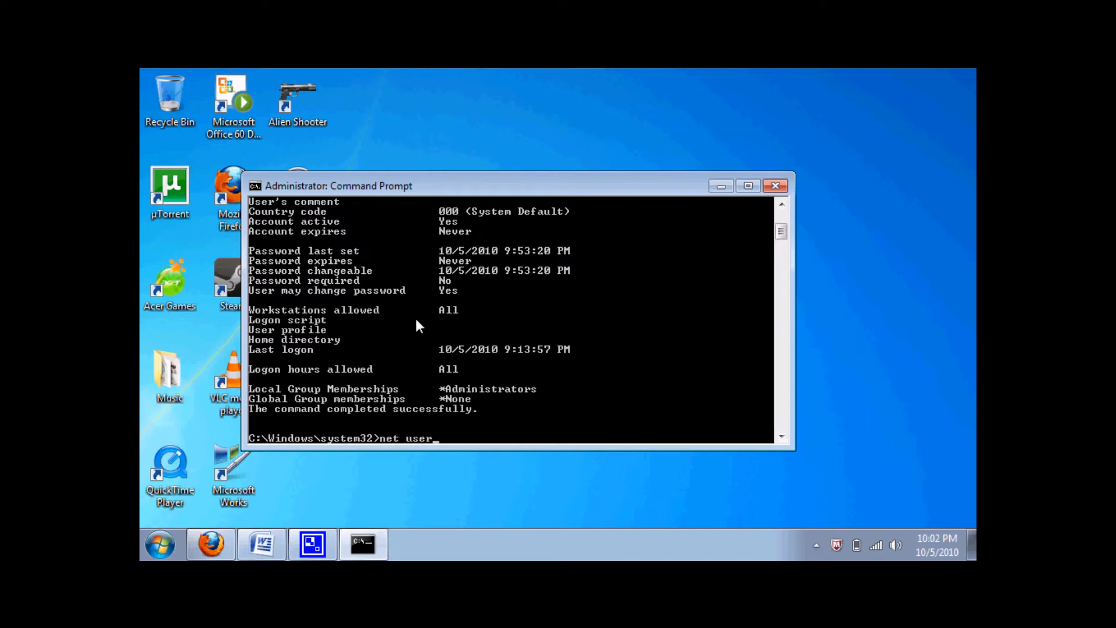
type("c")
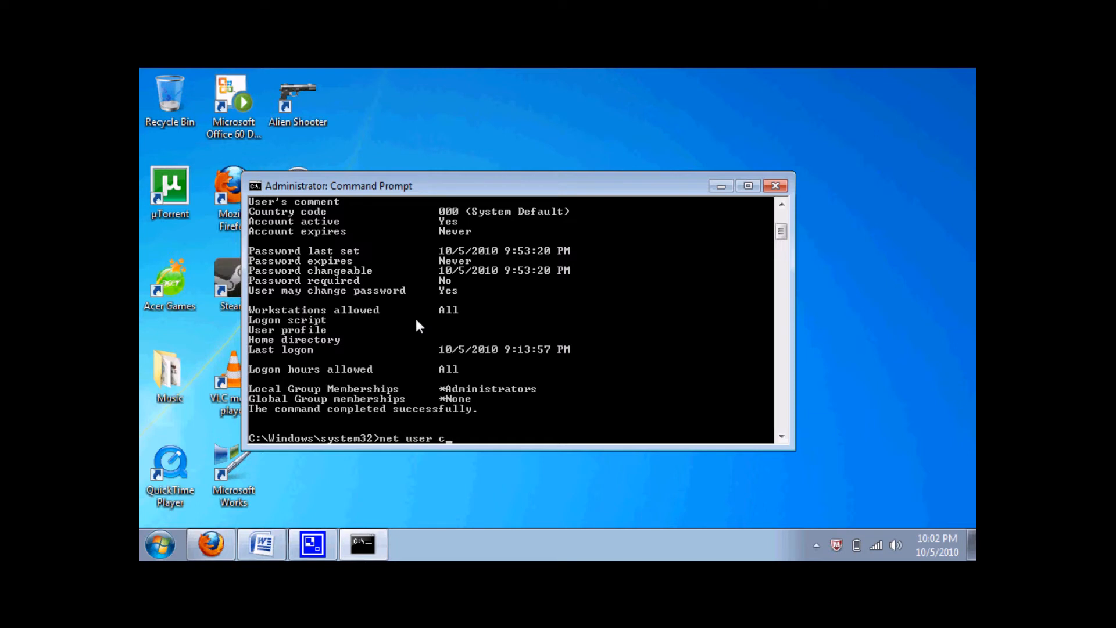
type("hris")
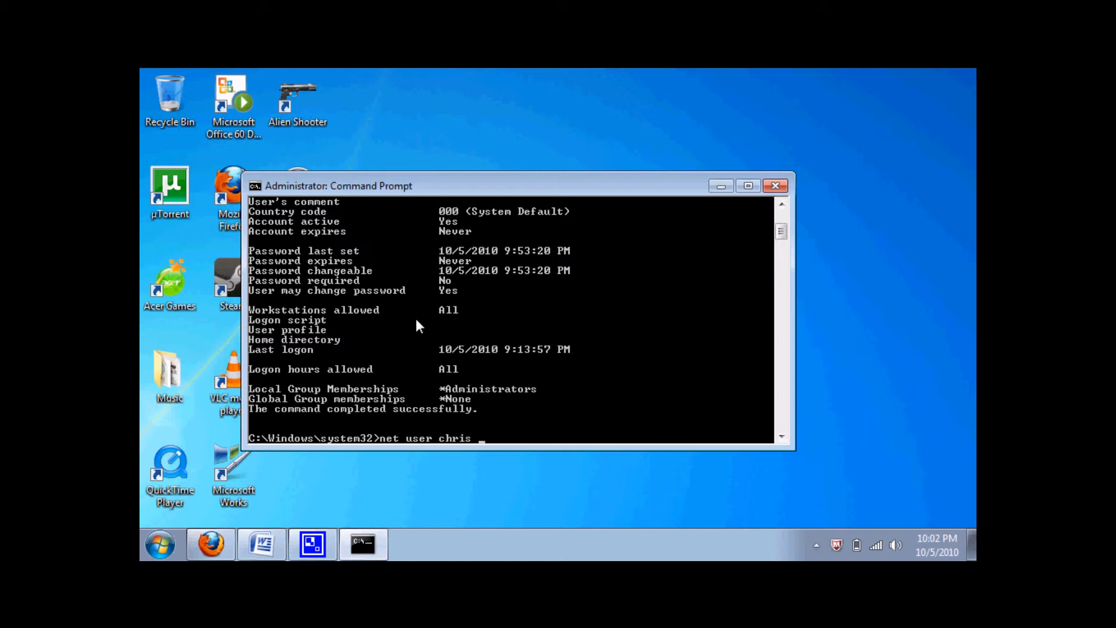
type("*")
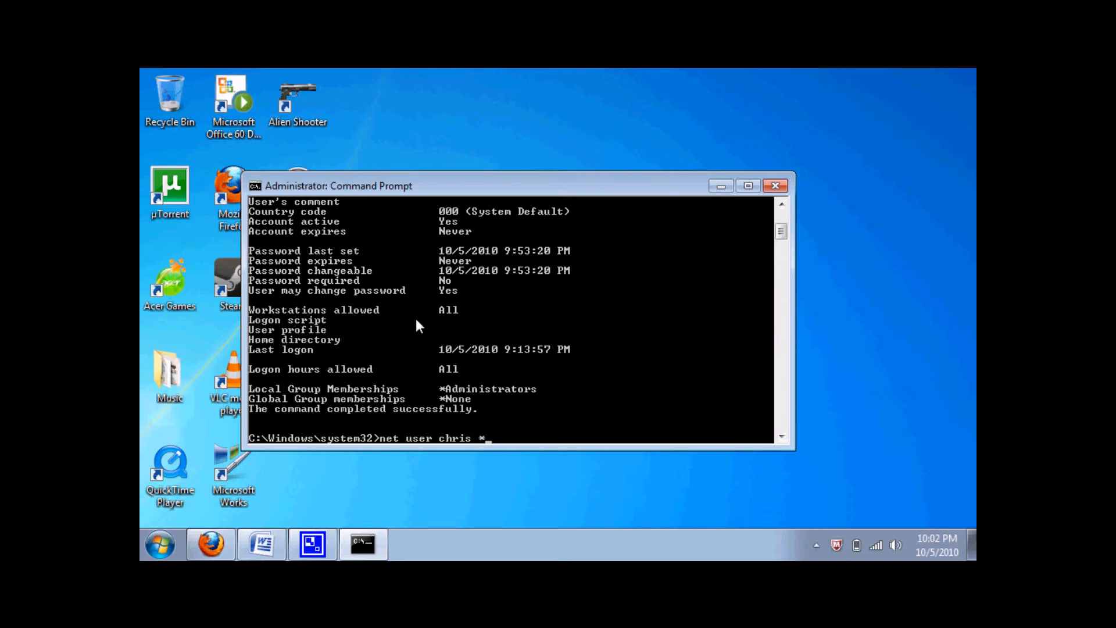
key("Return")
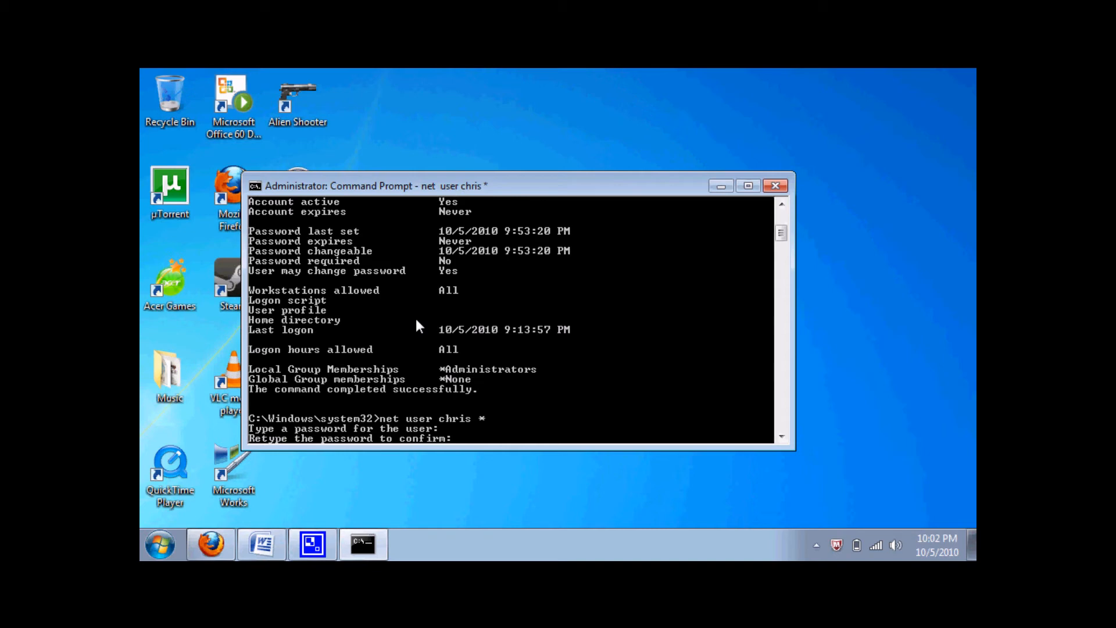
key("Return")
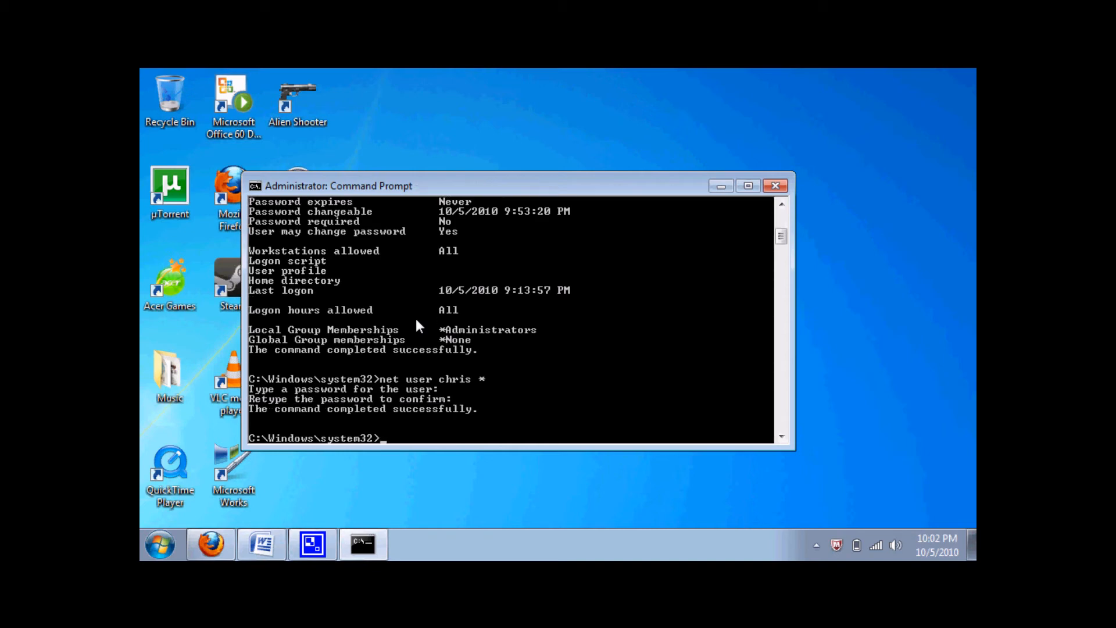